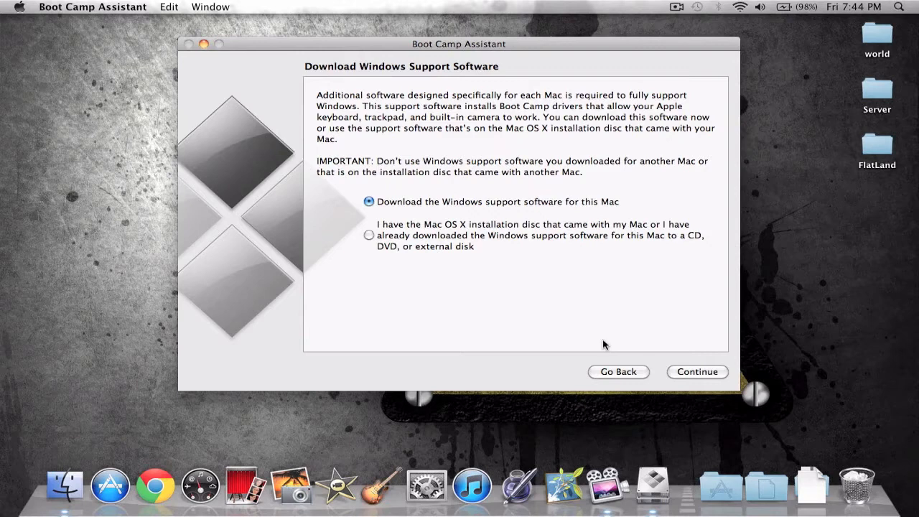
# Continue with downloading this Mac's Windows support software, advancing to partitioning.
pyautogui.click(697, 371)
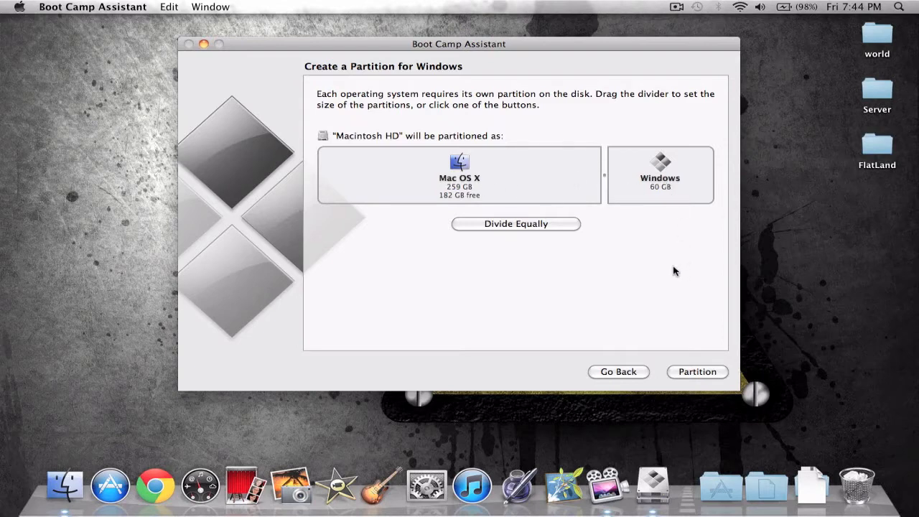
# Partition Macintosh HD to give Windows a 60 GB partition.
pyautogui.click(697, 371)
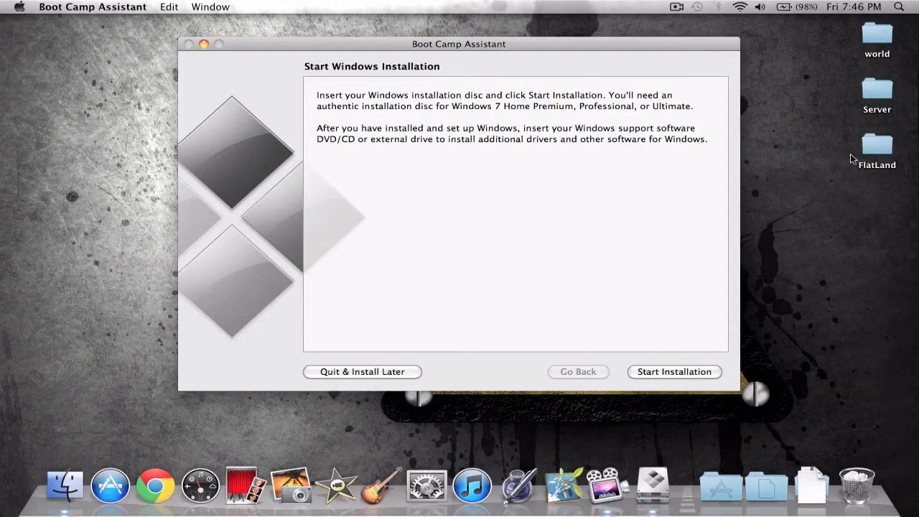
# Advance to Start Windows Installation and launch the Windows 7 Ultimate setup.
pyautogui.click(674, 371)
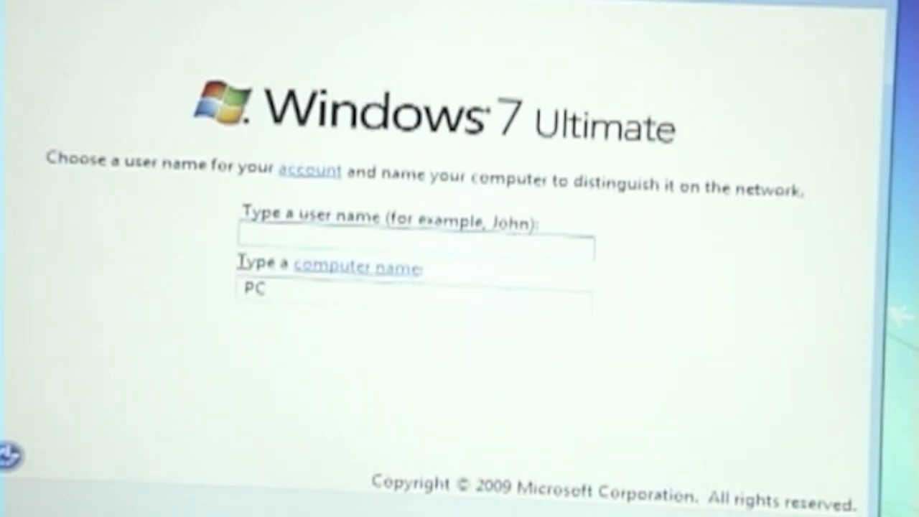